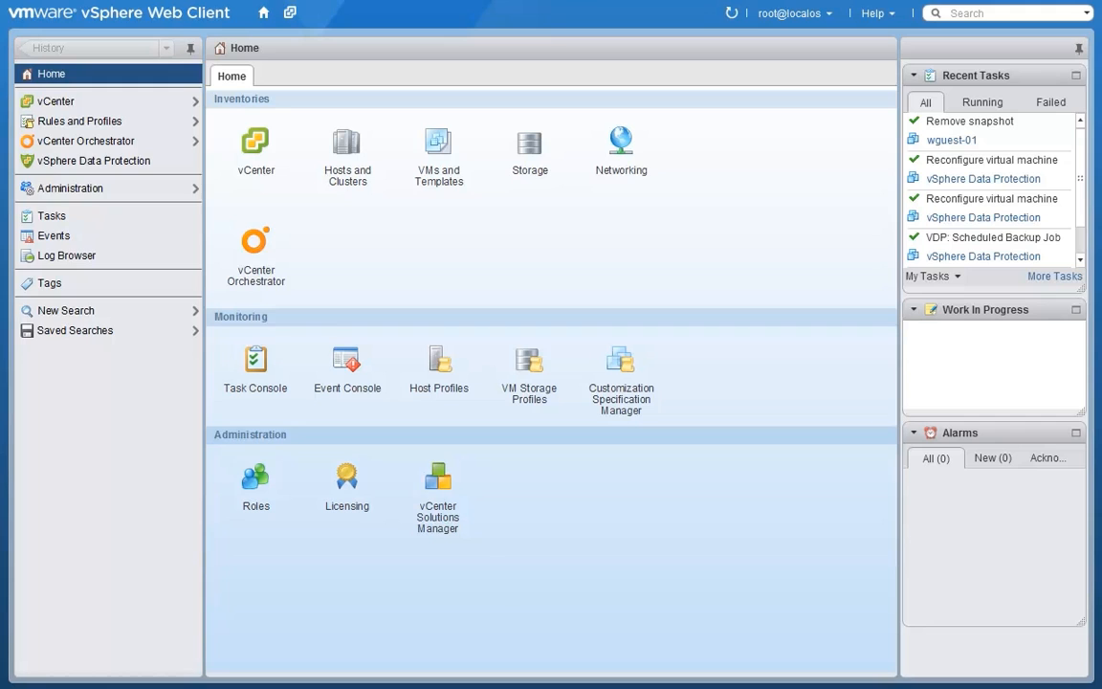
Go to vSphere Data Protection's Backup job list and select the vmgroup backup job
left_click(93, 161)
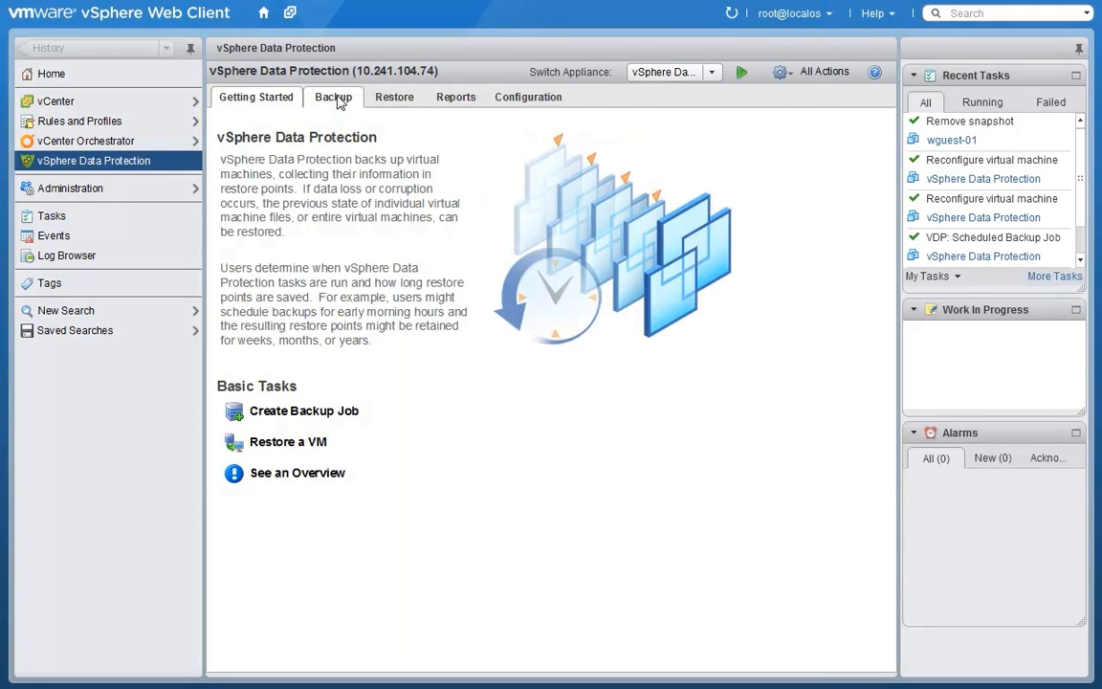
left_click(333, 95)
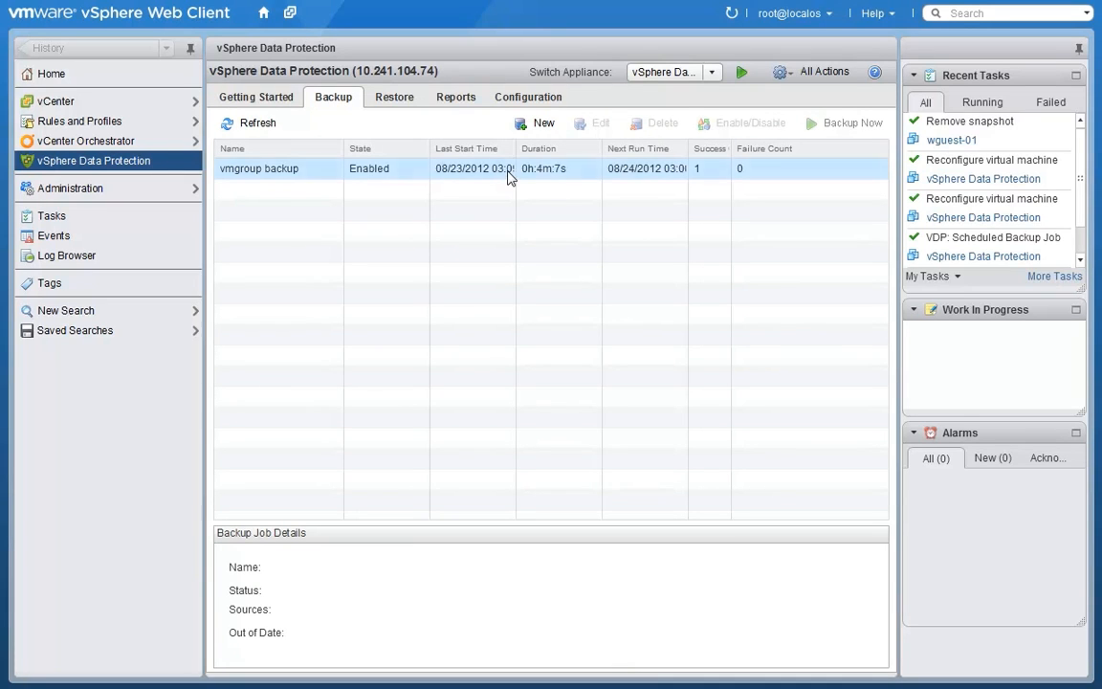
left_click(258, 168)
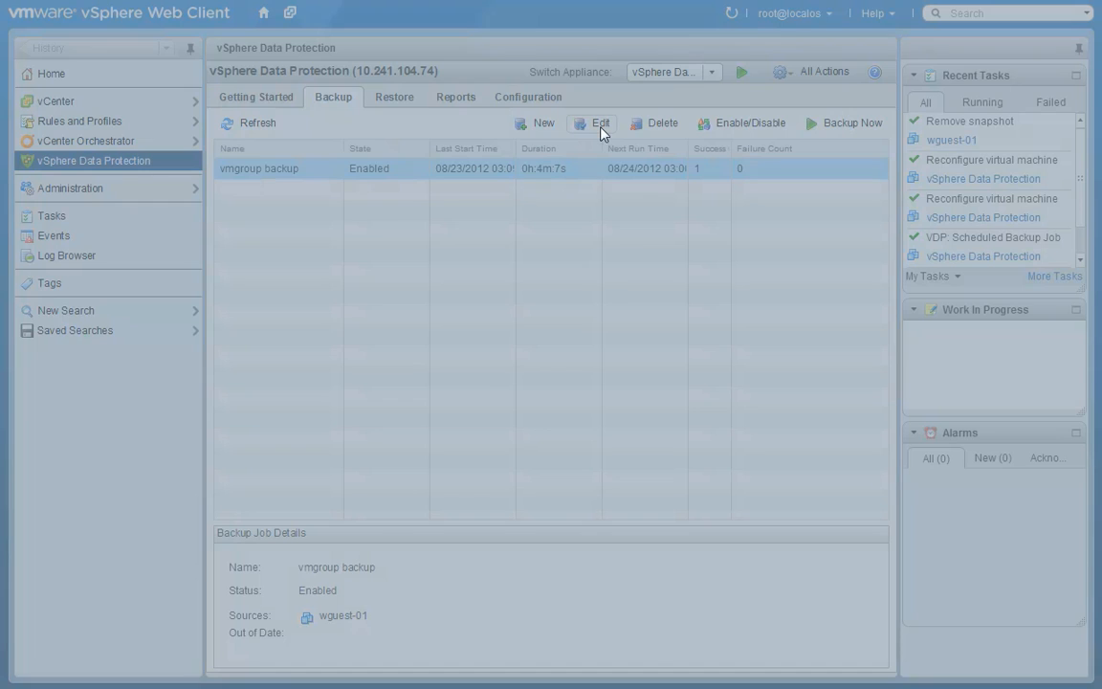
Look through the vmgroup backup job's edit wizard and cancel without changing anything
left_click(599, 123)
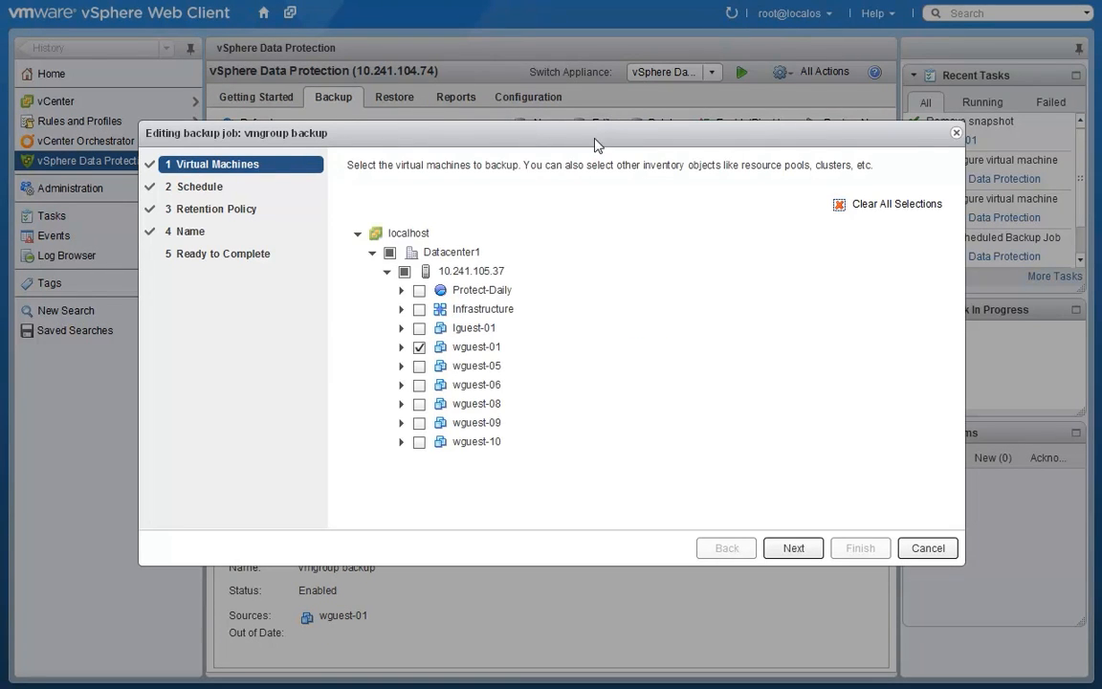
left_click(472, 271)
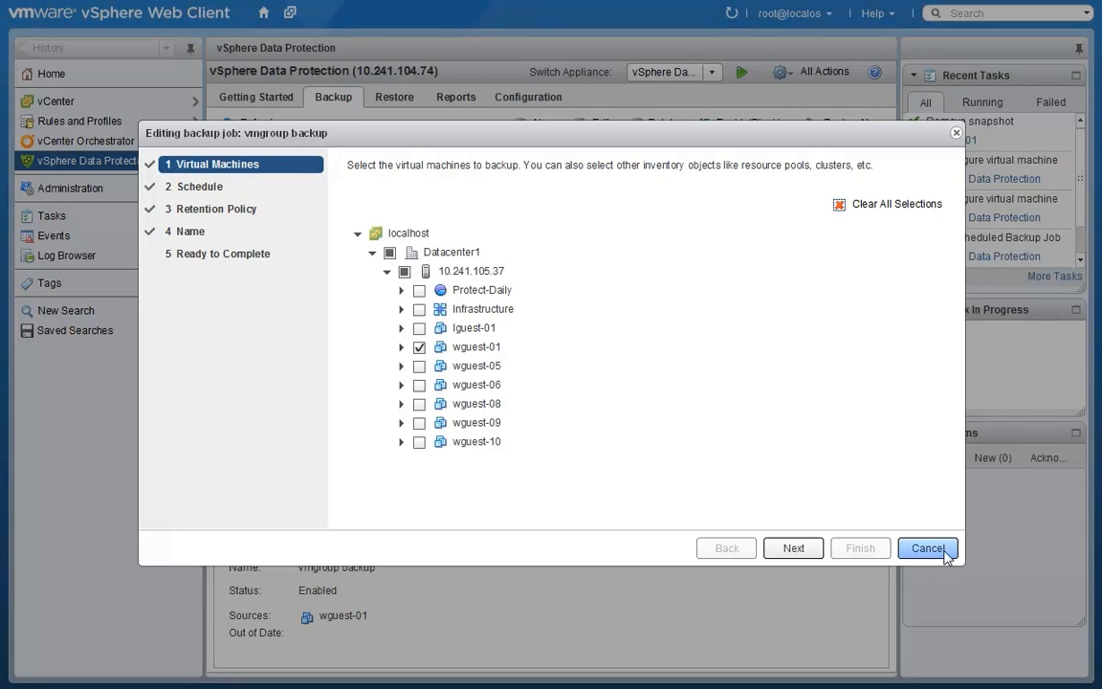
left_click(926, 547)
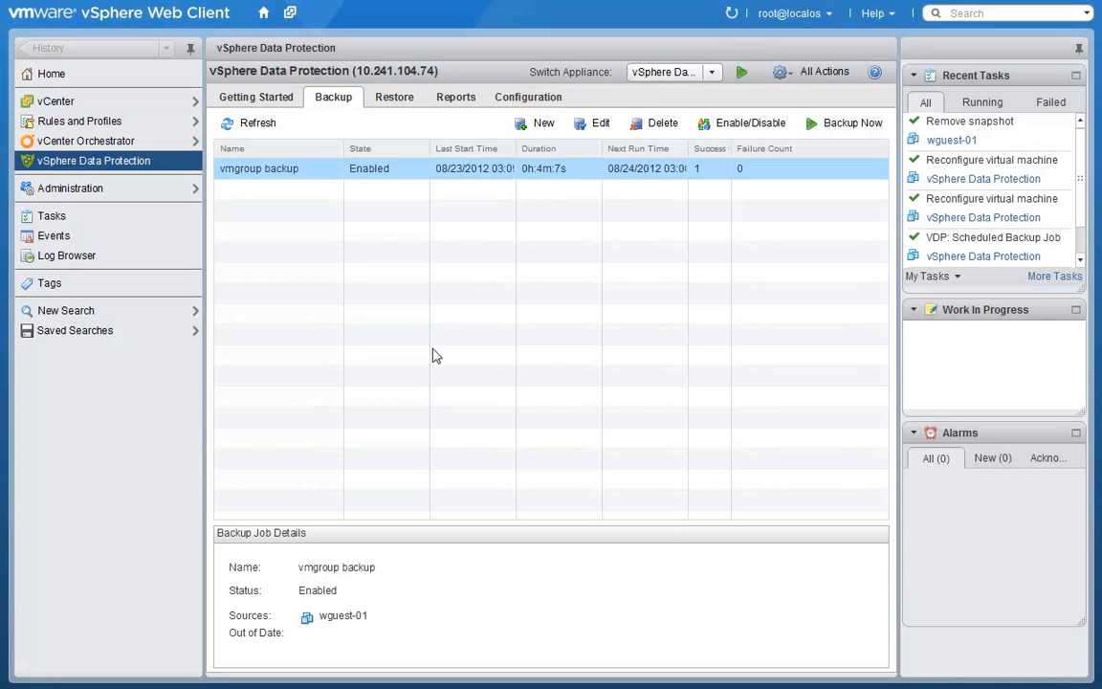
Review the Restore list and the backup Reports for wguest-01, then return to Getting Started
left_click(394, 96)
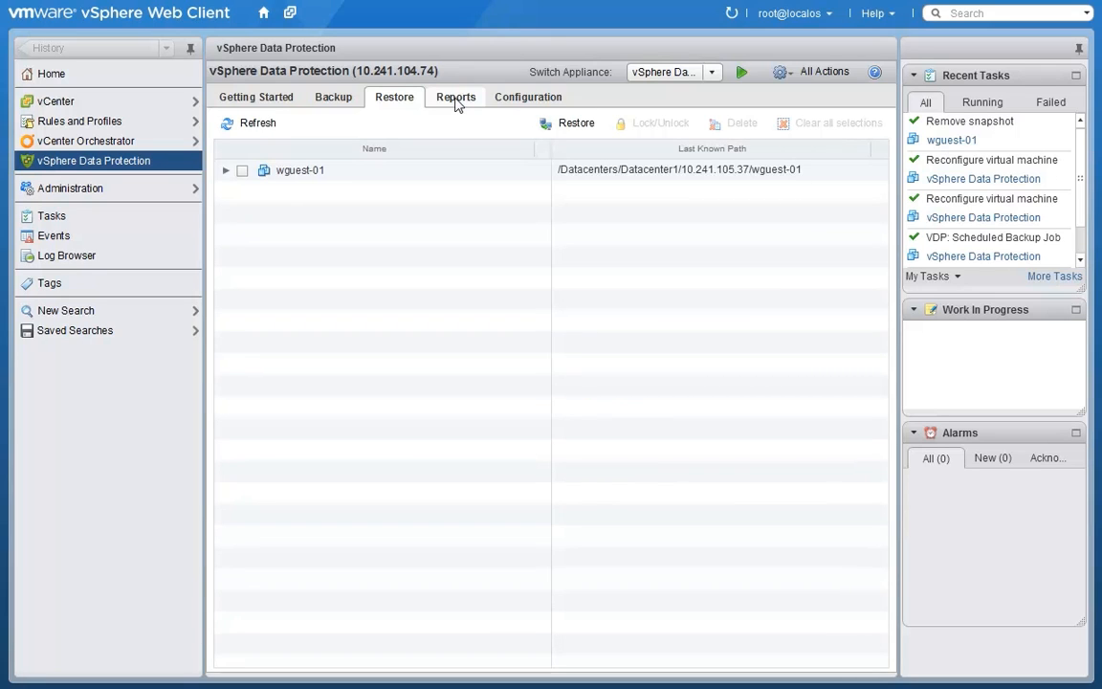
left_click(455, 96)
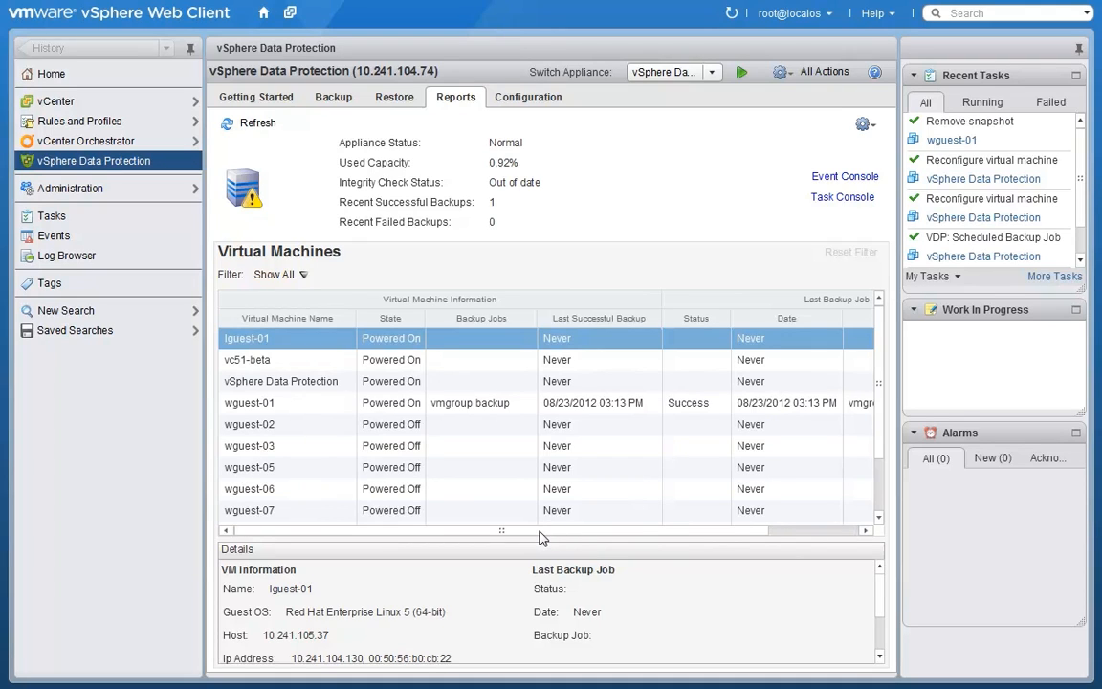
mouse_move(276, 103)
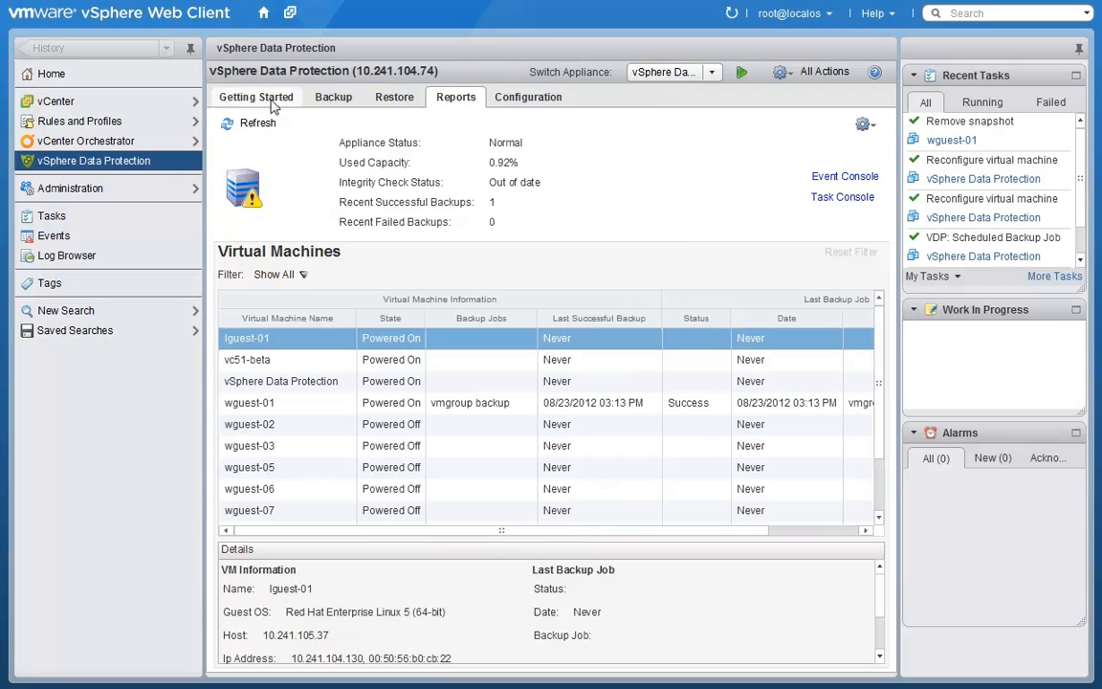
left_click(256, 96)
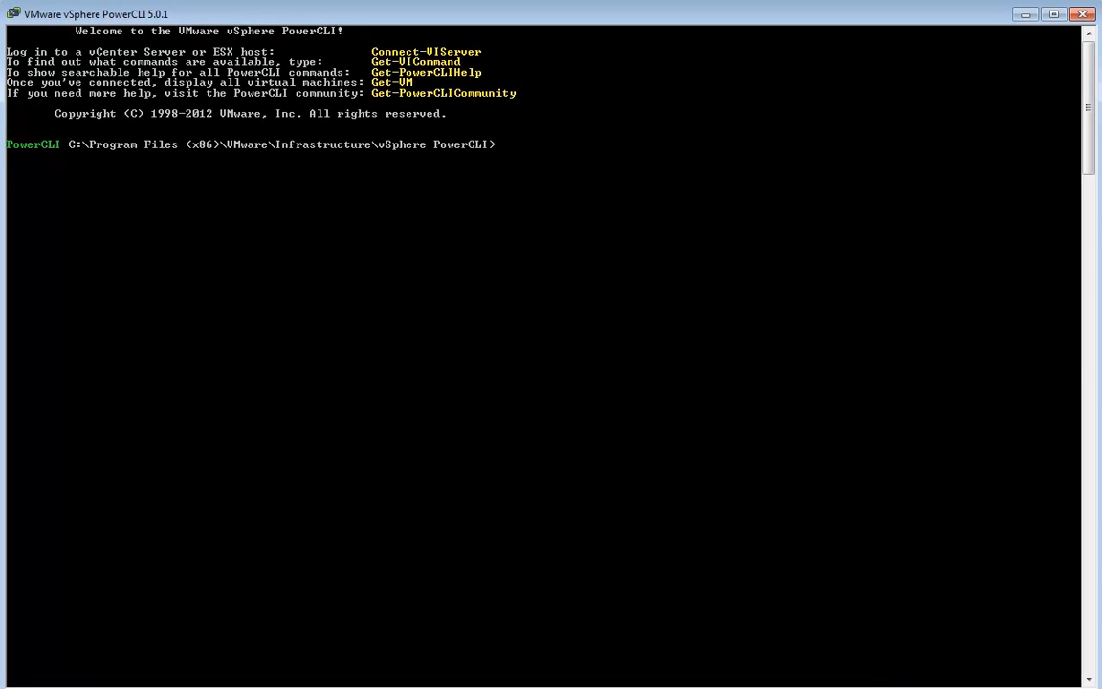
Change into the avamar scripts folder and connect to vCenter server 10.241.104.128
type("cd \\scripts\\av")
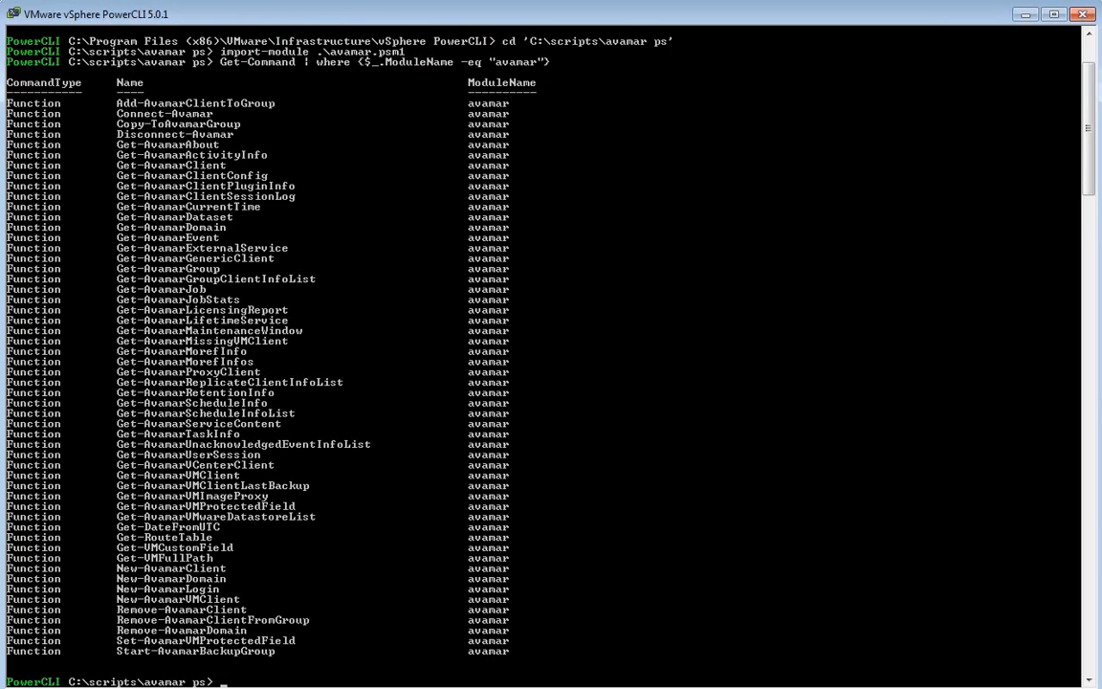
mouse_move(146, 153)
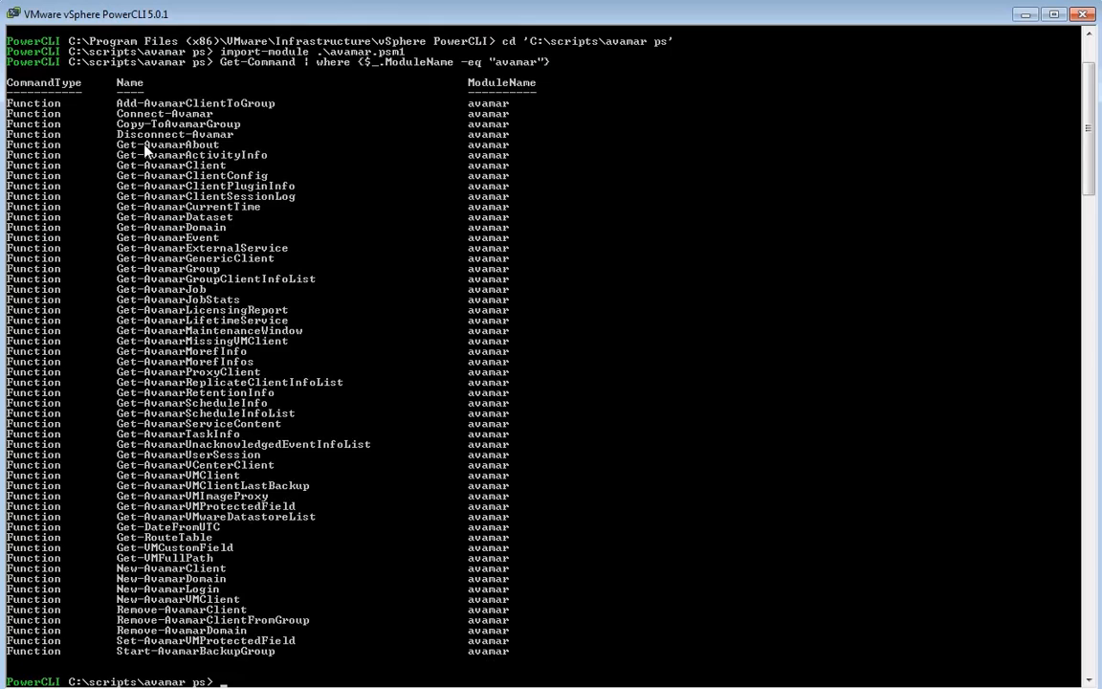
mouse_move(141, 564)
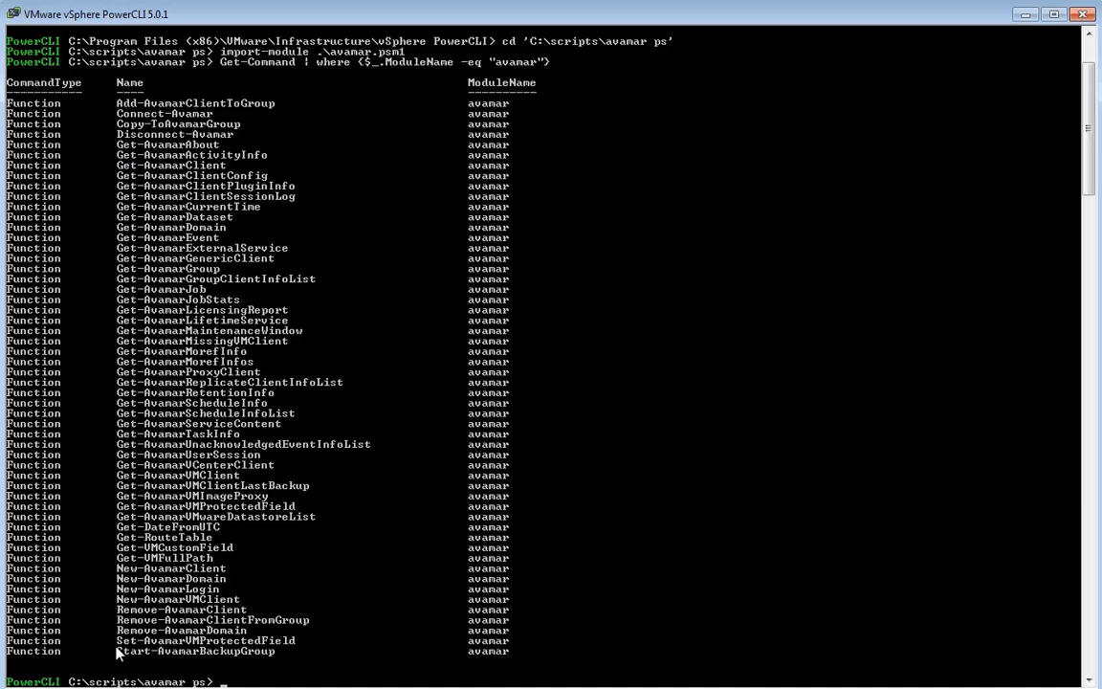
type("Connect-VIServer 10.241.104.128")
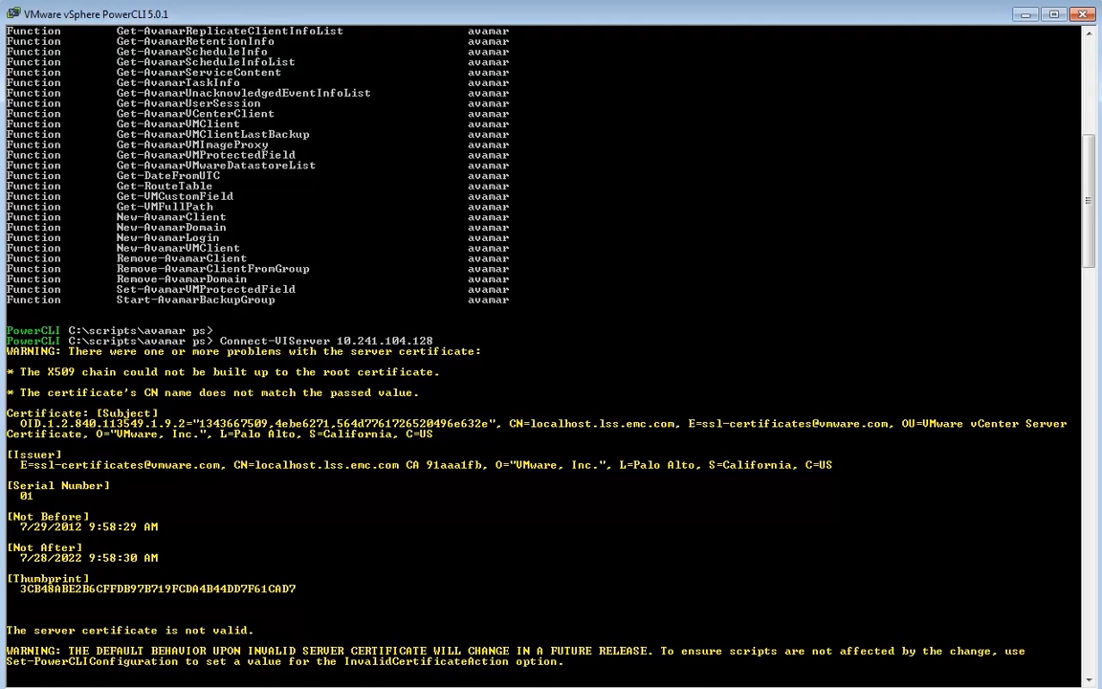
Connect to Avamar server 10.241.104.74 as root and display $DefaultAvamarServer details
type("Connect-Avamar -Server 10.241.104.74 -Username root -Password Password1")
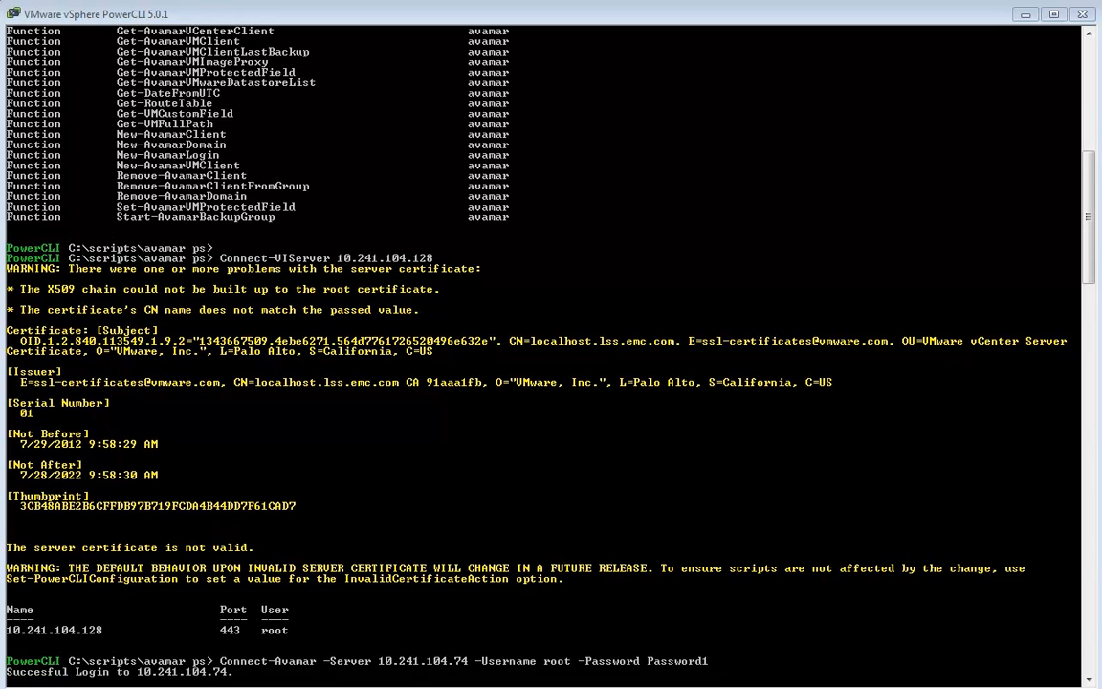
type("$DefaultAvamarServer")
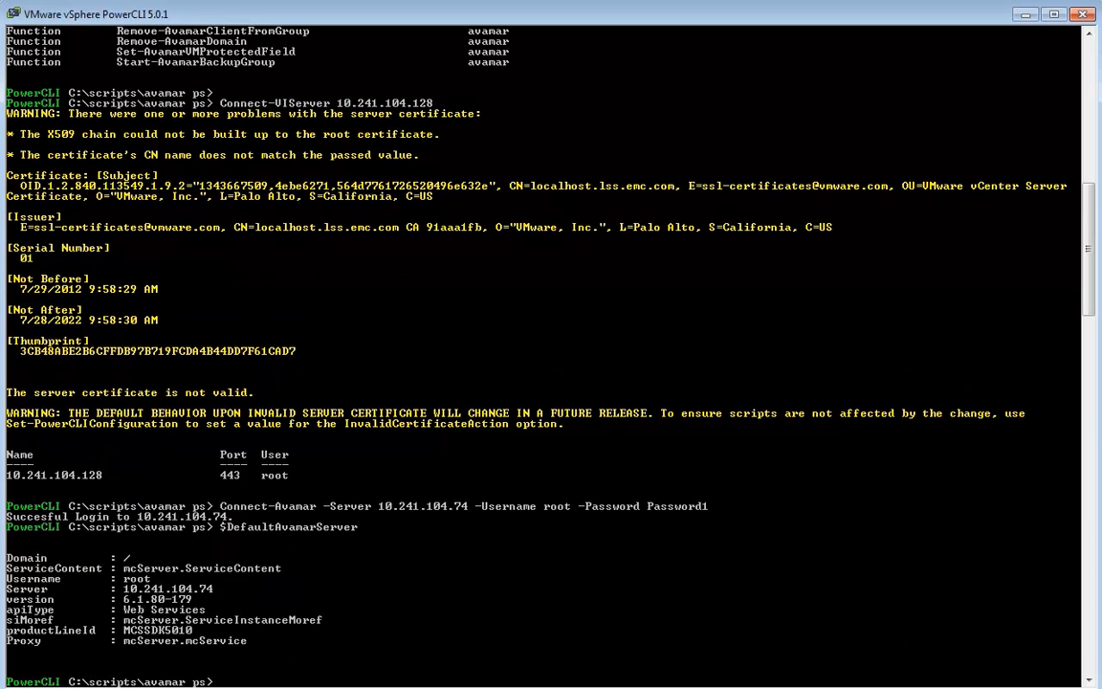
mouse_move(85, 573)
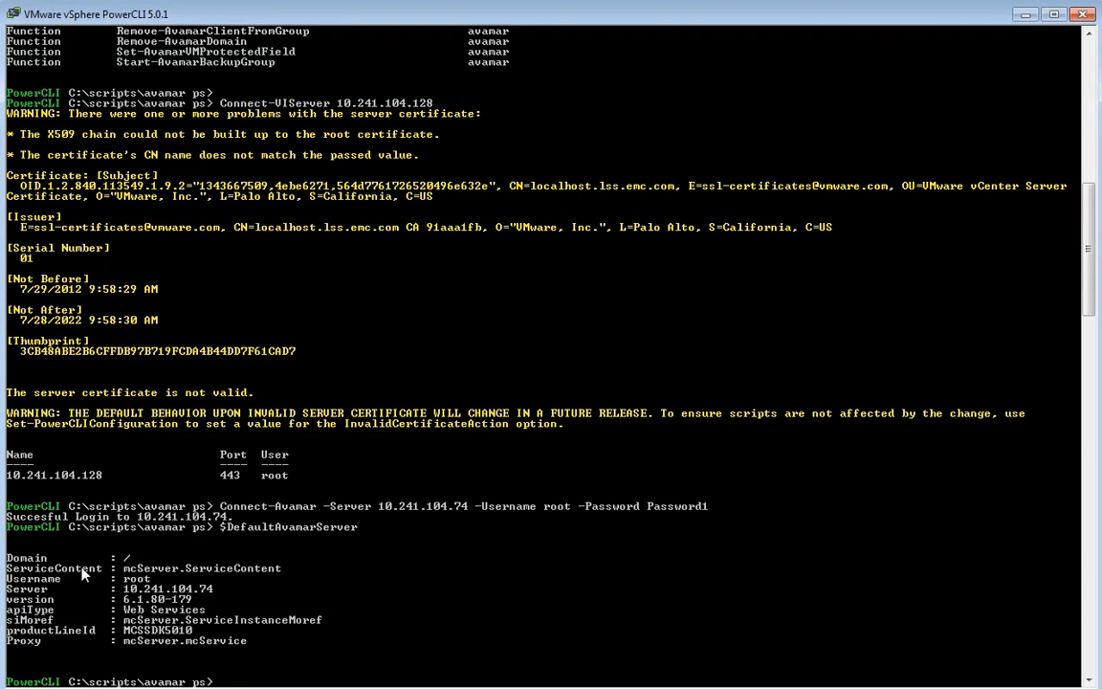
mouse_move(156, 631)
type("Get-VM | Get-AvamarVMClientLastBackup | ft *")
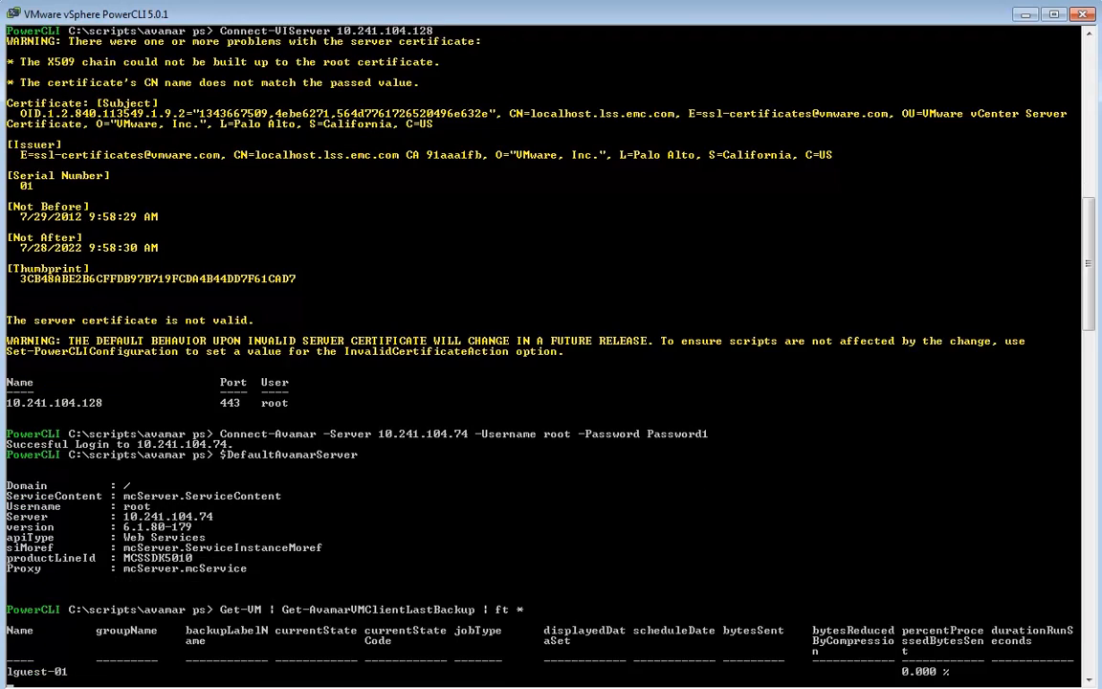
Scroll the console to review the VM client listing including newly registered wguest-03
scroll("down", 3)
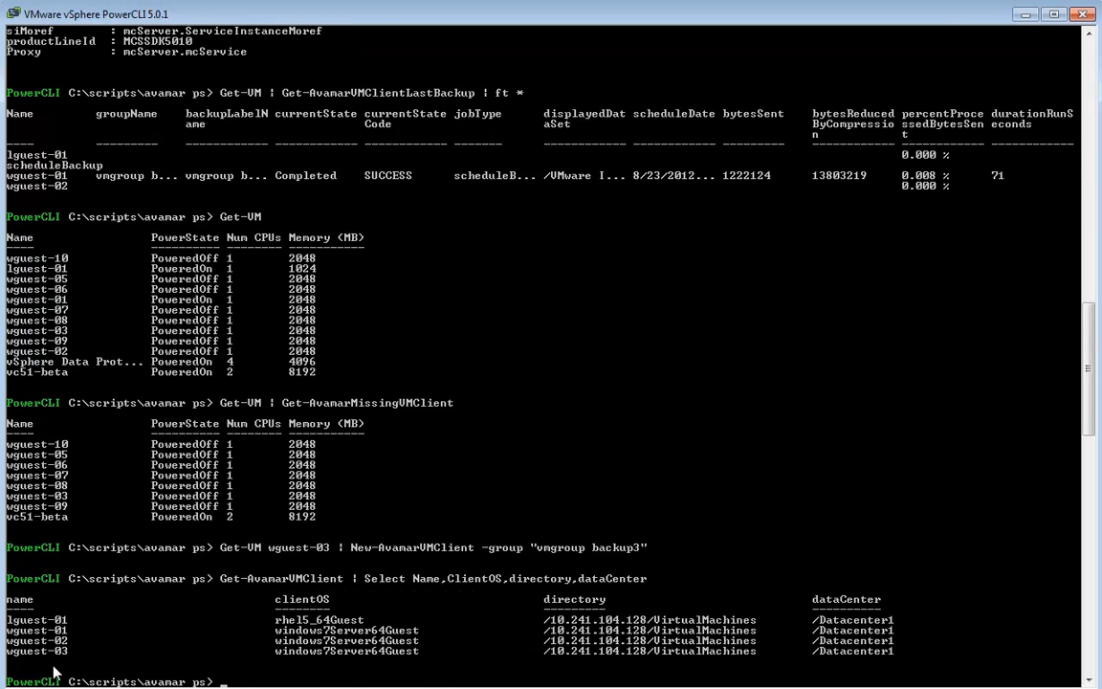
mouse_move(867, 672)
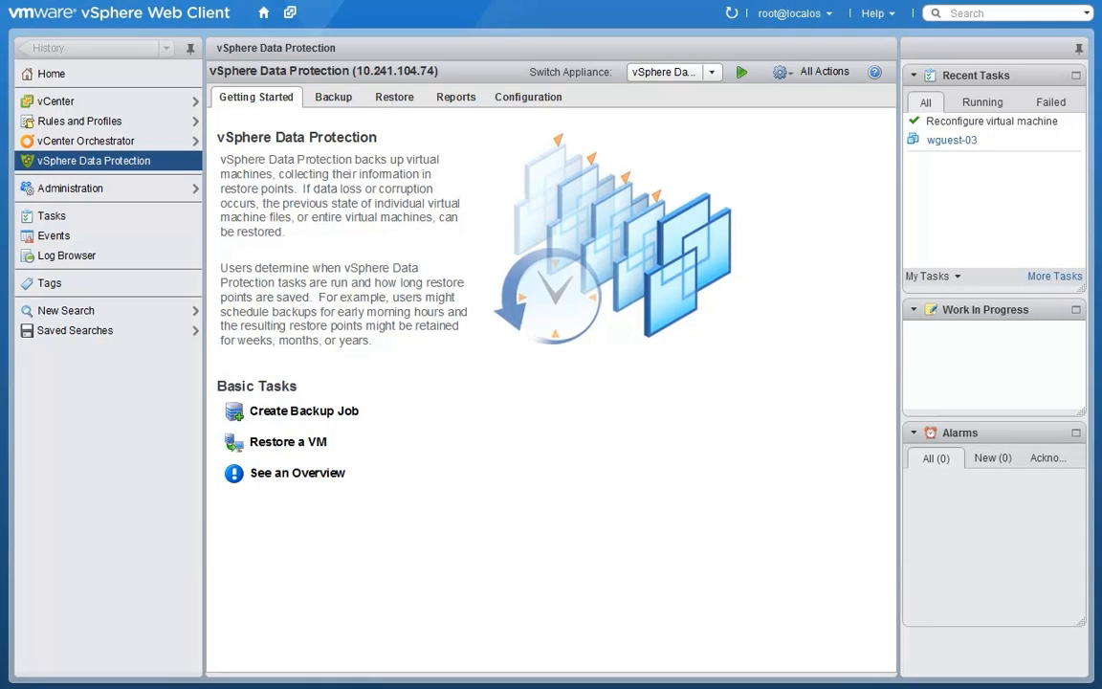
View the Reconfigure virtual machine task details for wguest-03, then dismiss them
left_click(990, 120)
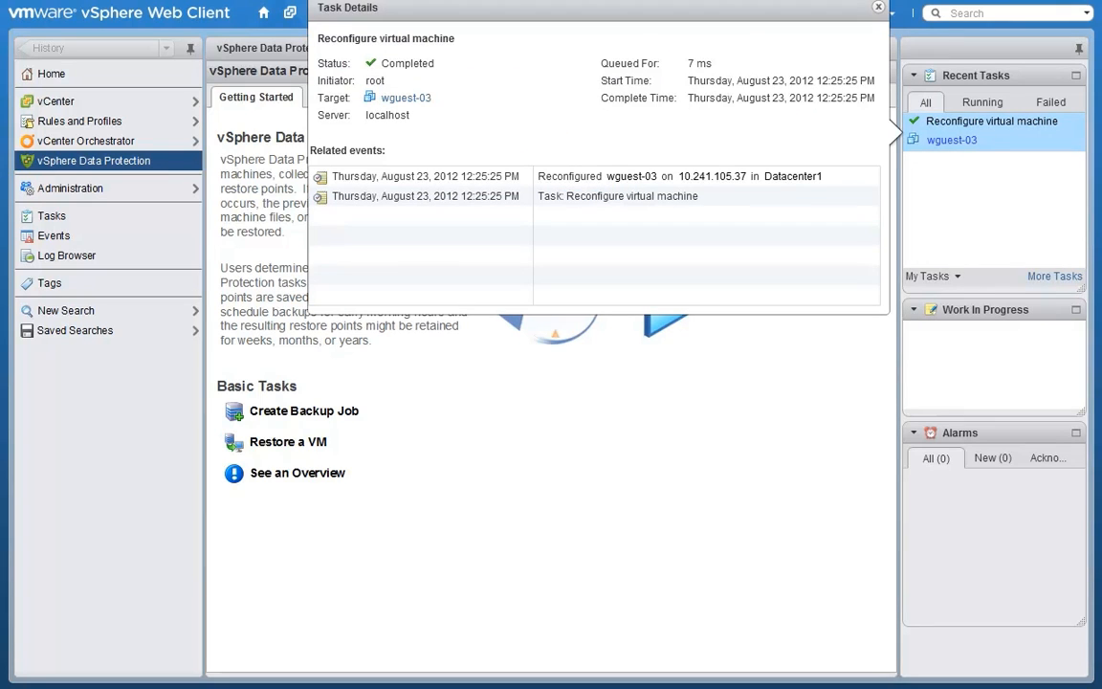
mouse_move(1002, 213)
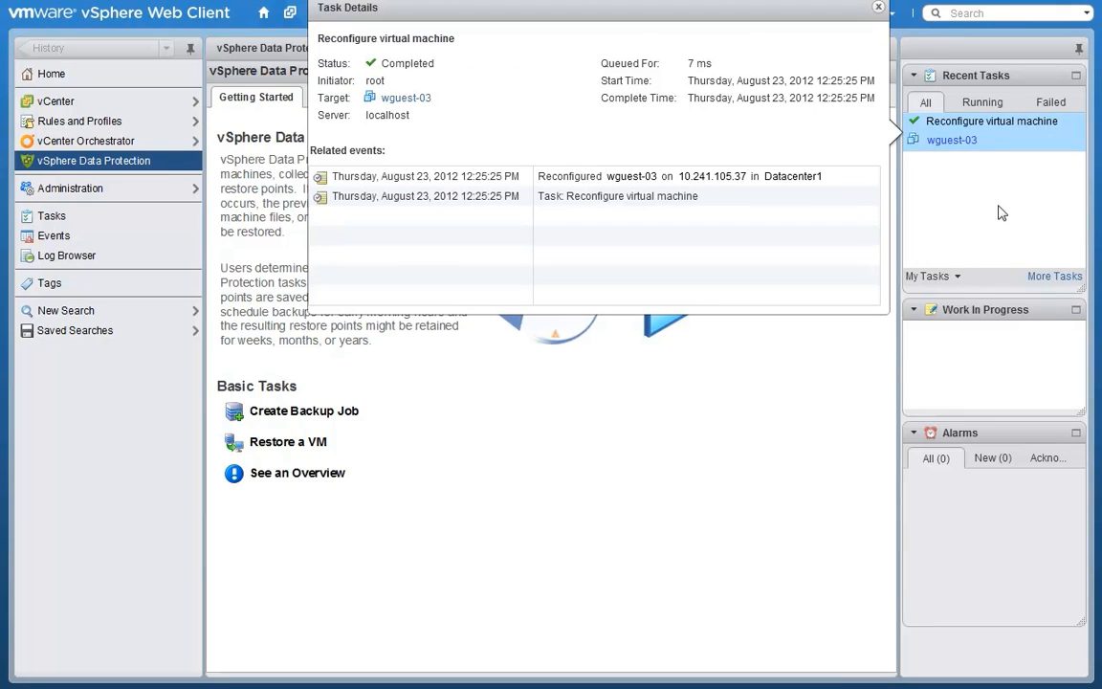
left_click(876, 8)
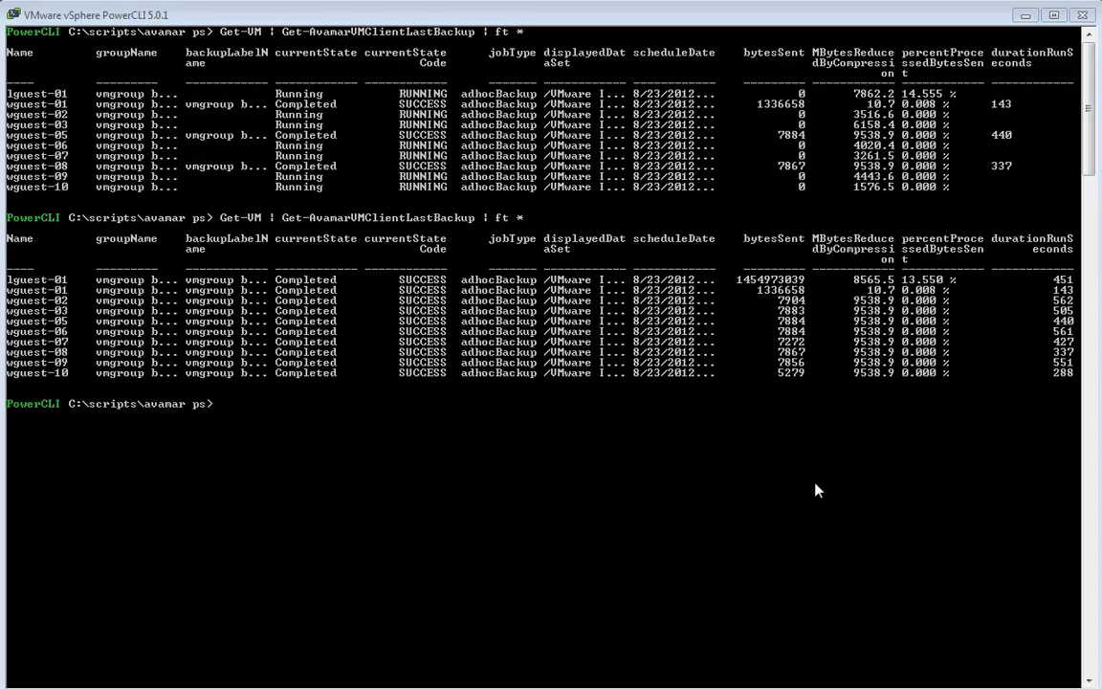
mouse_move(899, 364)
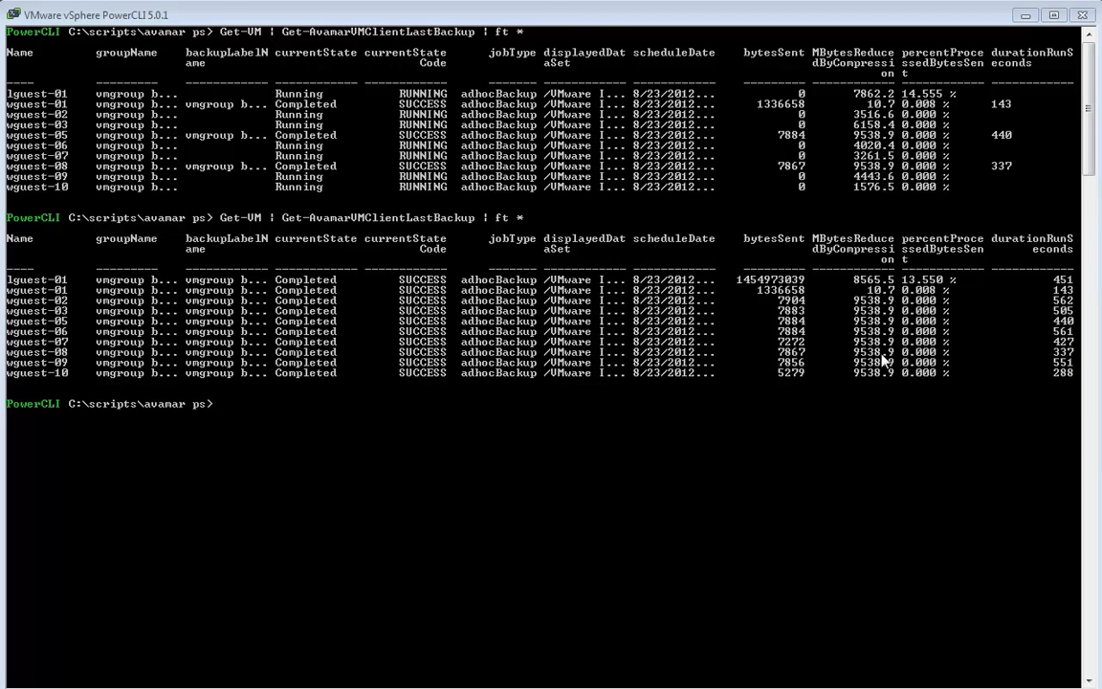